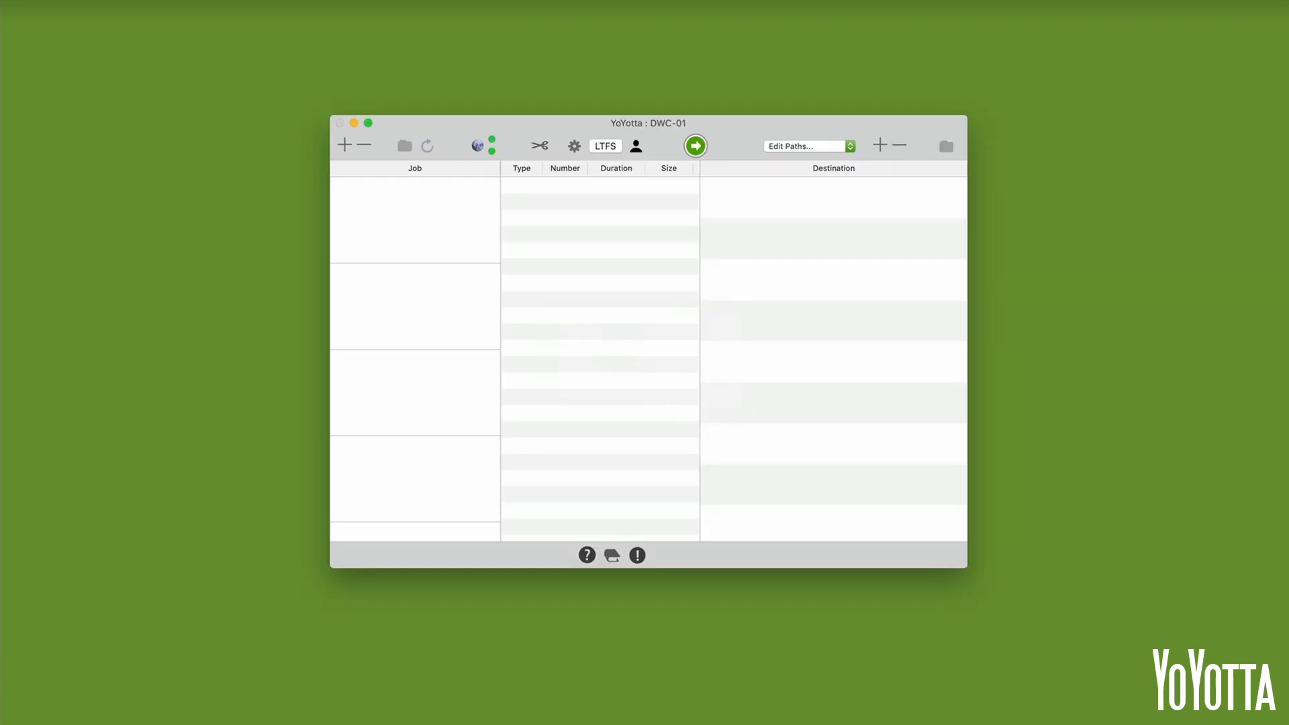
pyautogui.moveTo(255, 223)
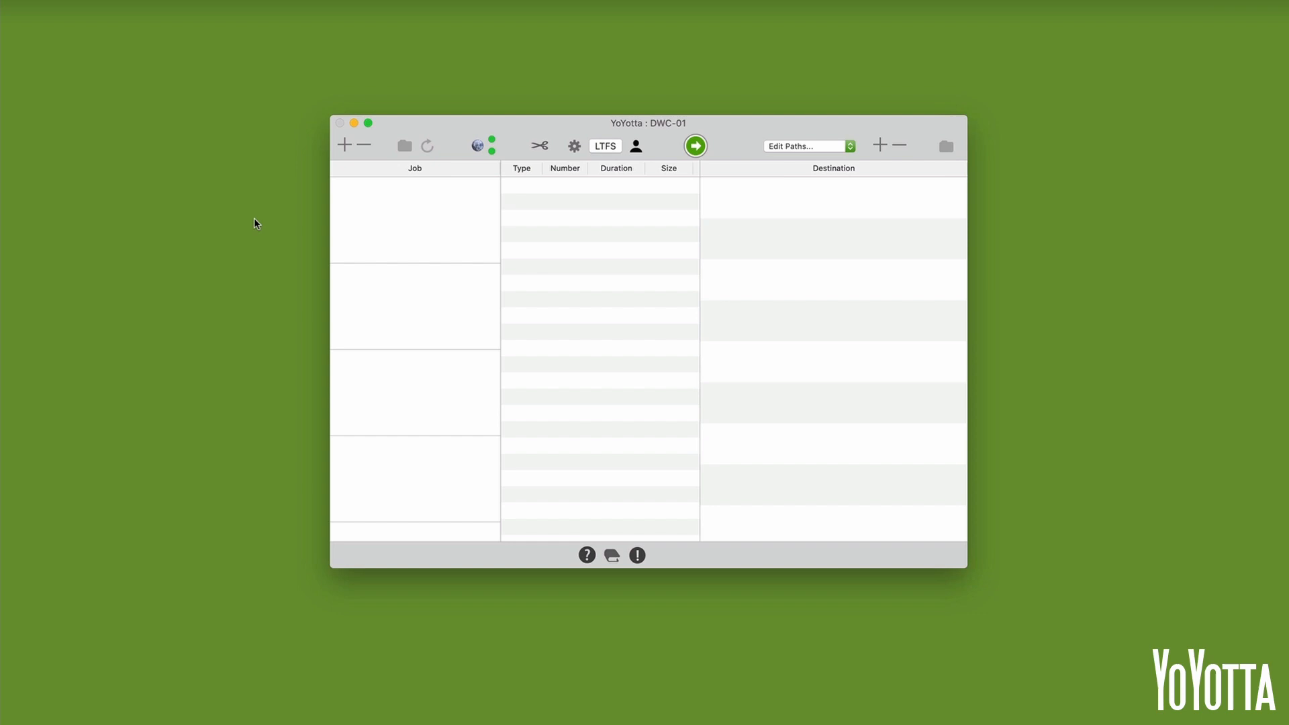
# Step: Add tape TSG085 from Drive 1 as a new copy job in Restore-A-None-Yo-Tape
pyautogui.click(343, 145)
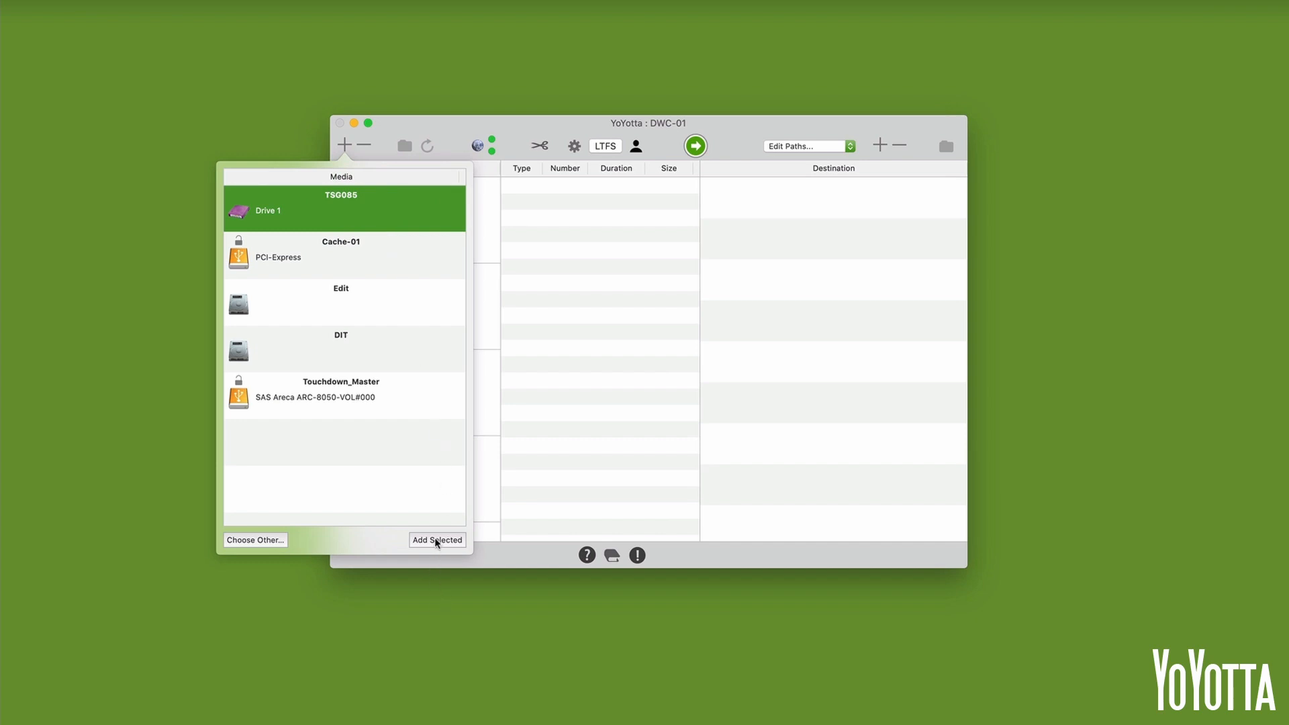
pyautogui.click(437, 540)
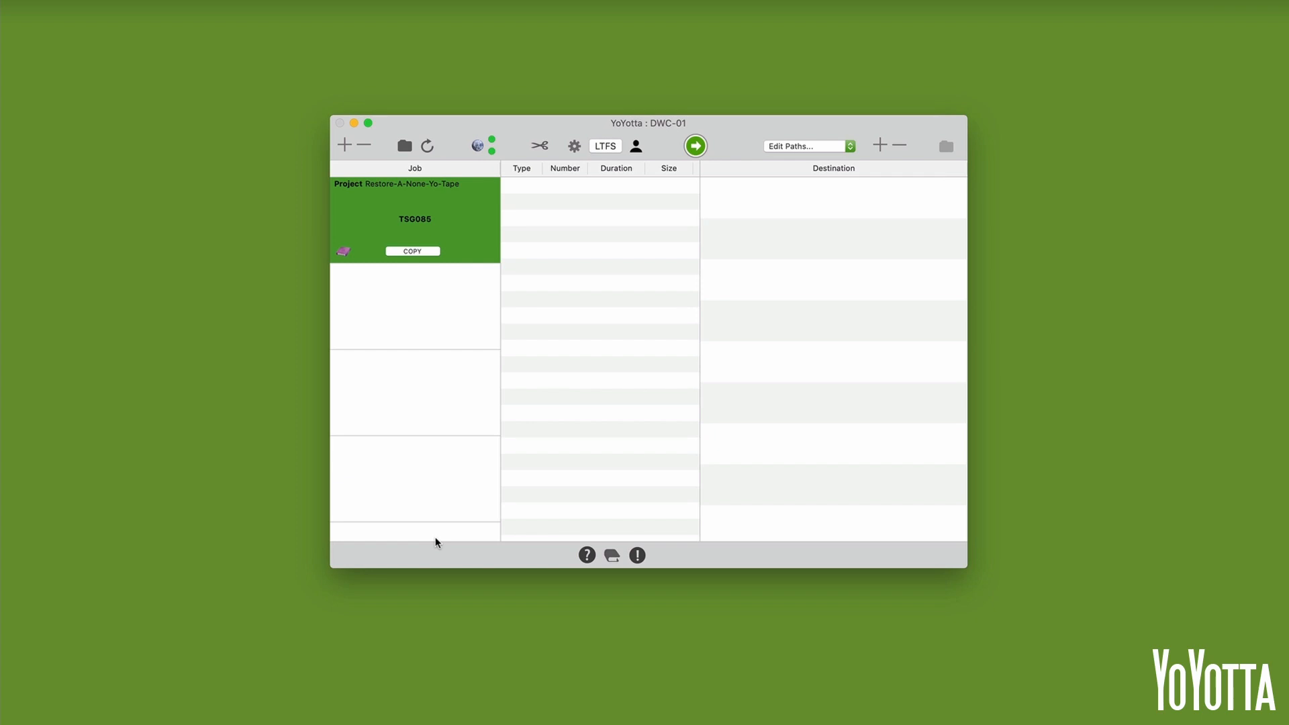
# Step: Mount tape TSG085 via LTFS so its contents can be browsed
pyautogui.click(606, 145)
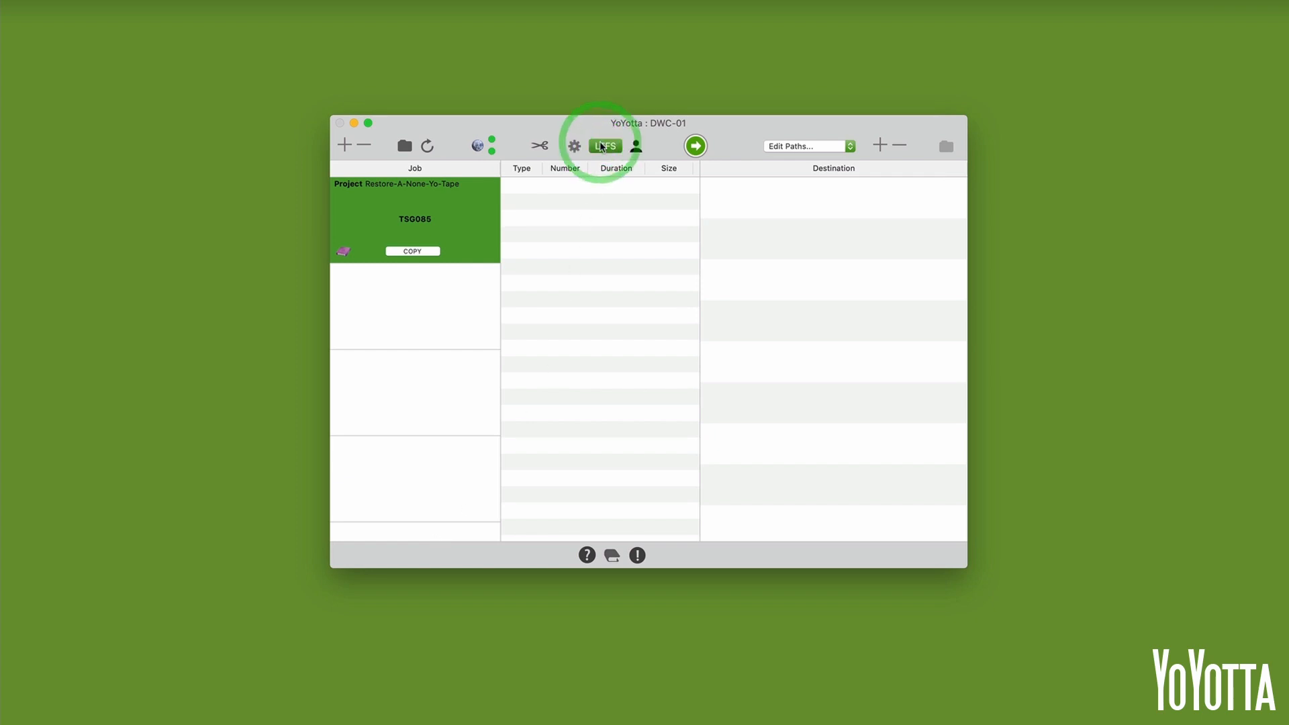
pyautogui.click(604, 145)
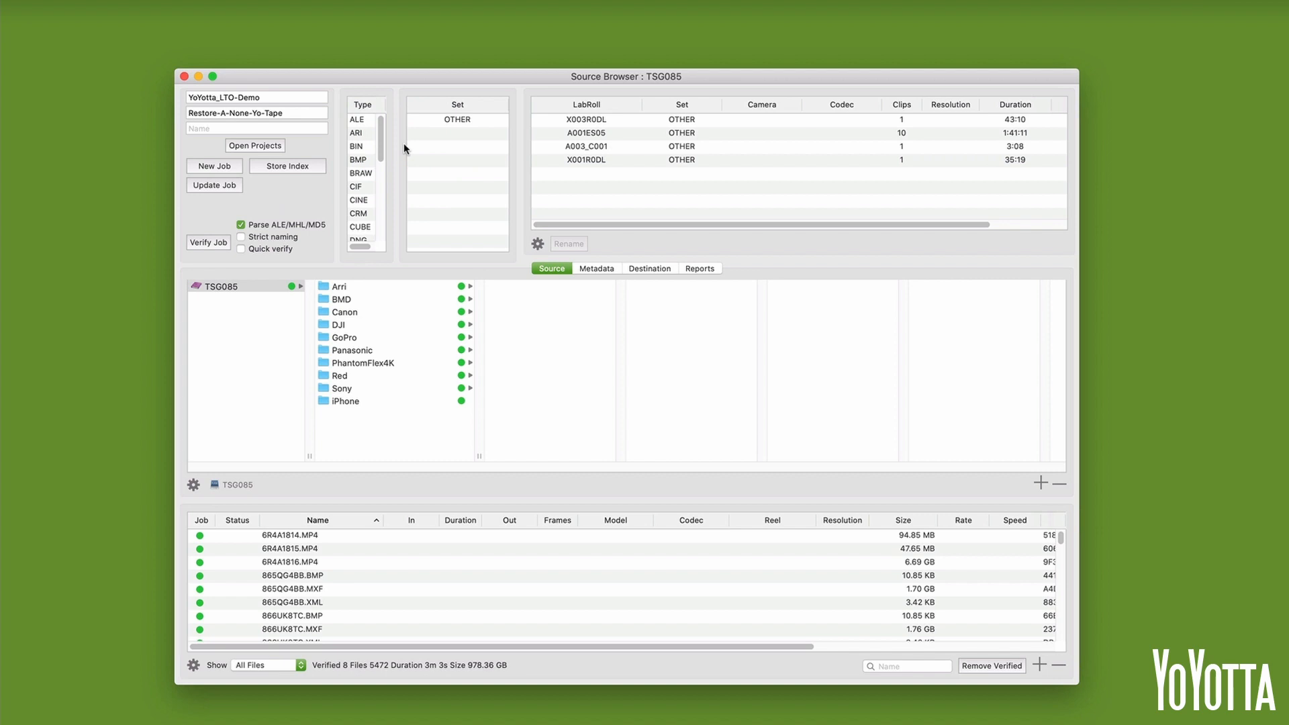
pyautogui.moveTo(324, 282)
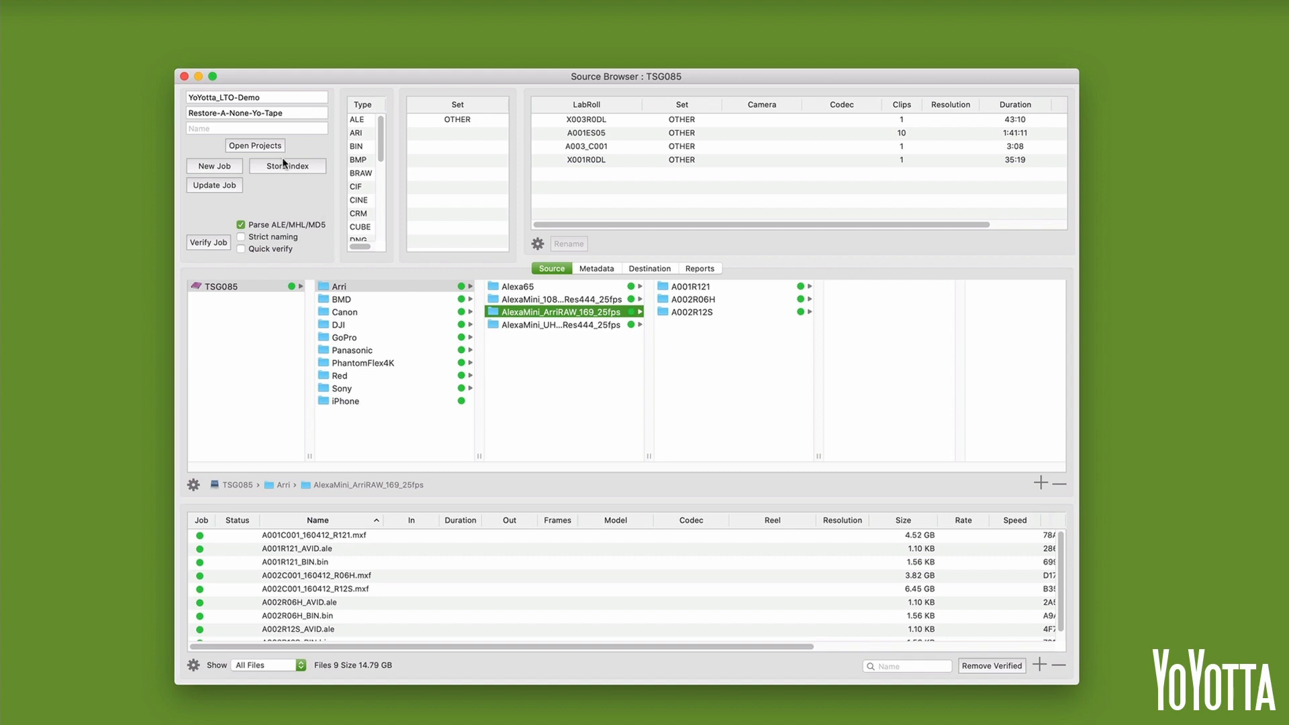
pyautogui.click(286, 165)
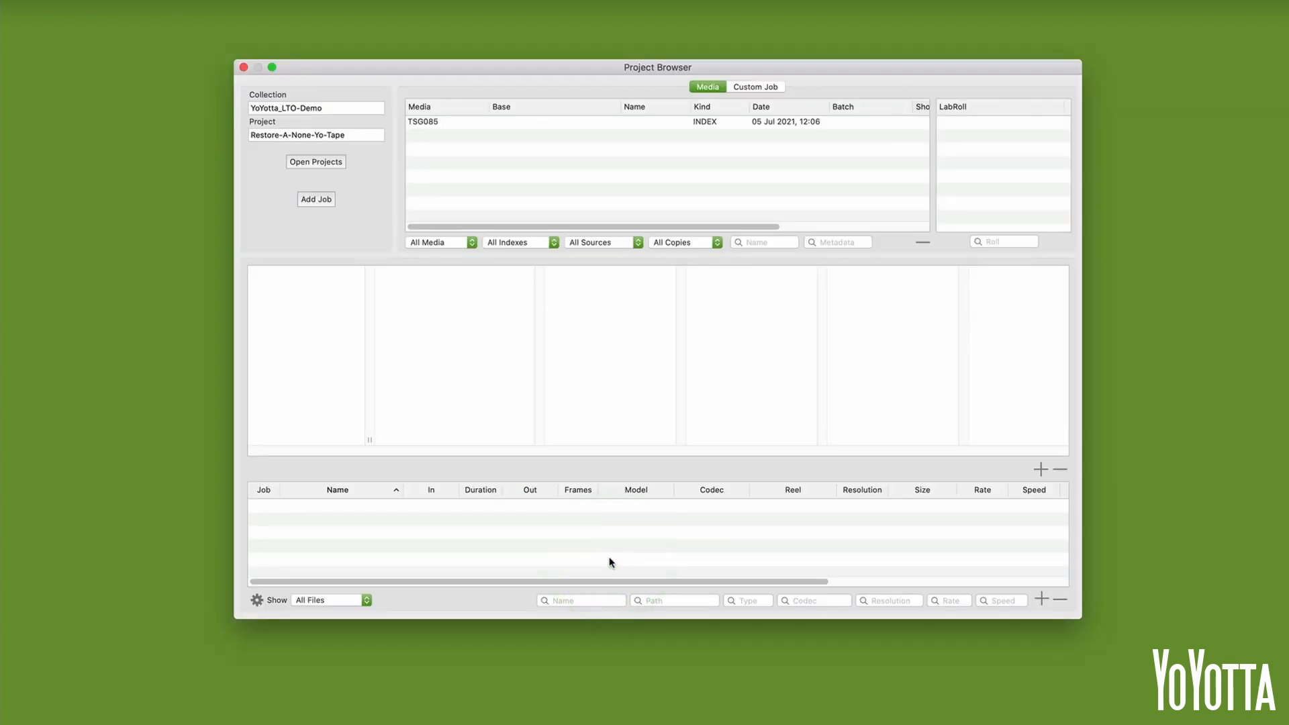
pyautogui.moveTo(500, 142)
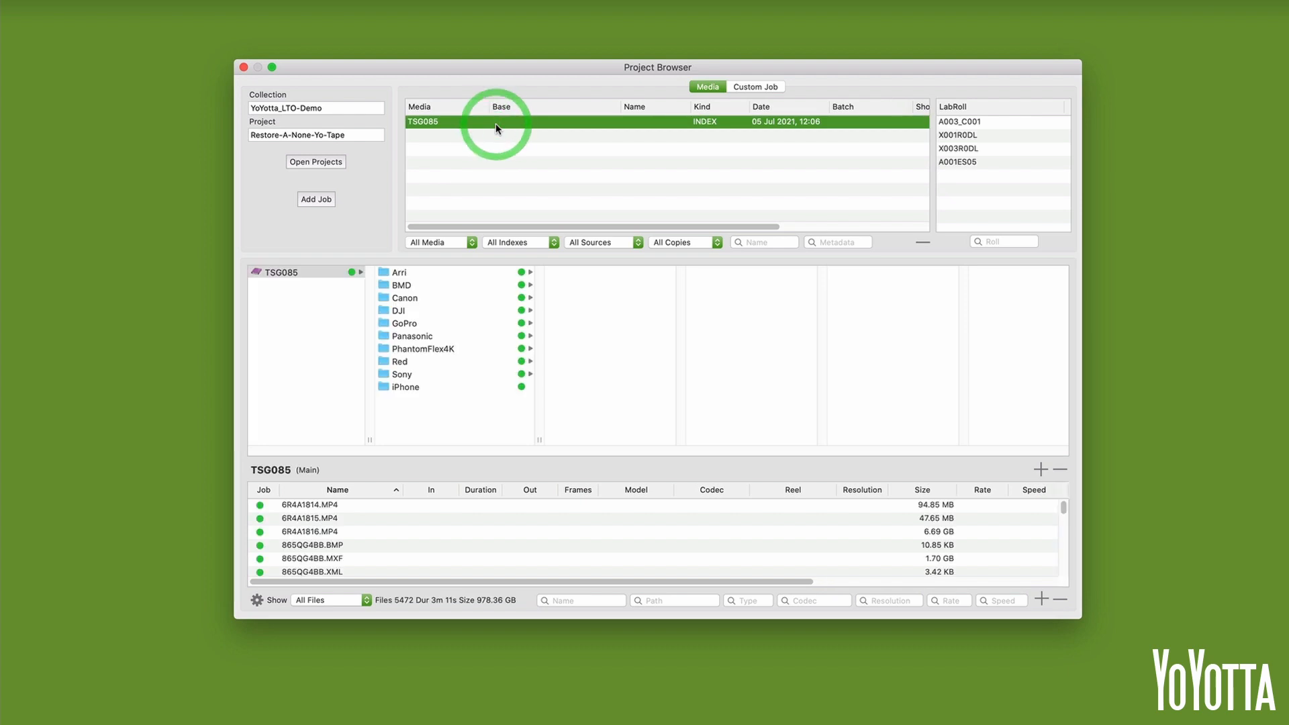
pyautogui.moveTo(442, 378)
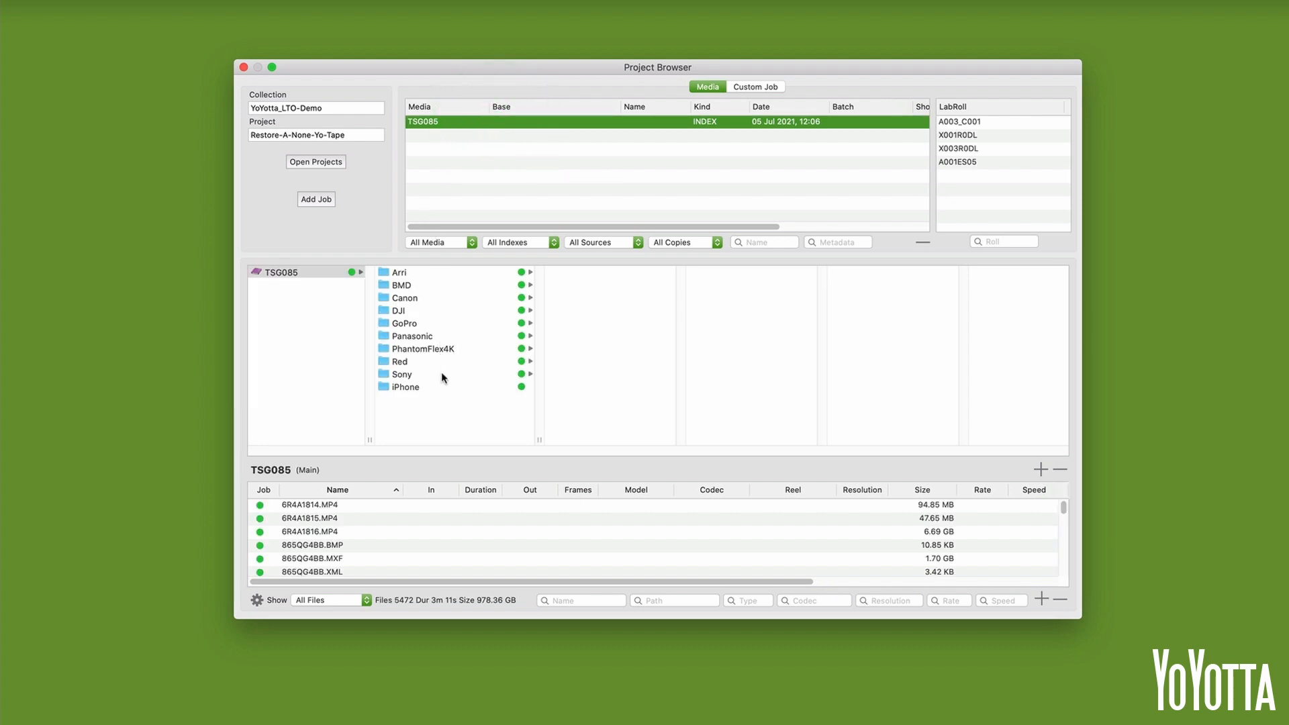
pyautogui.moveTo(442, 204)
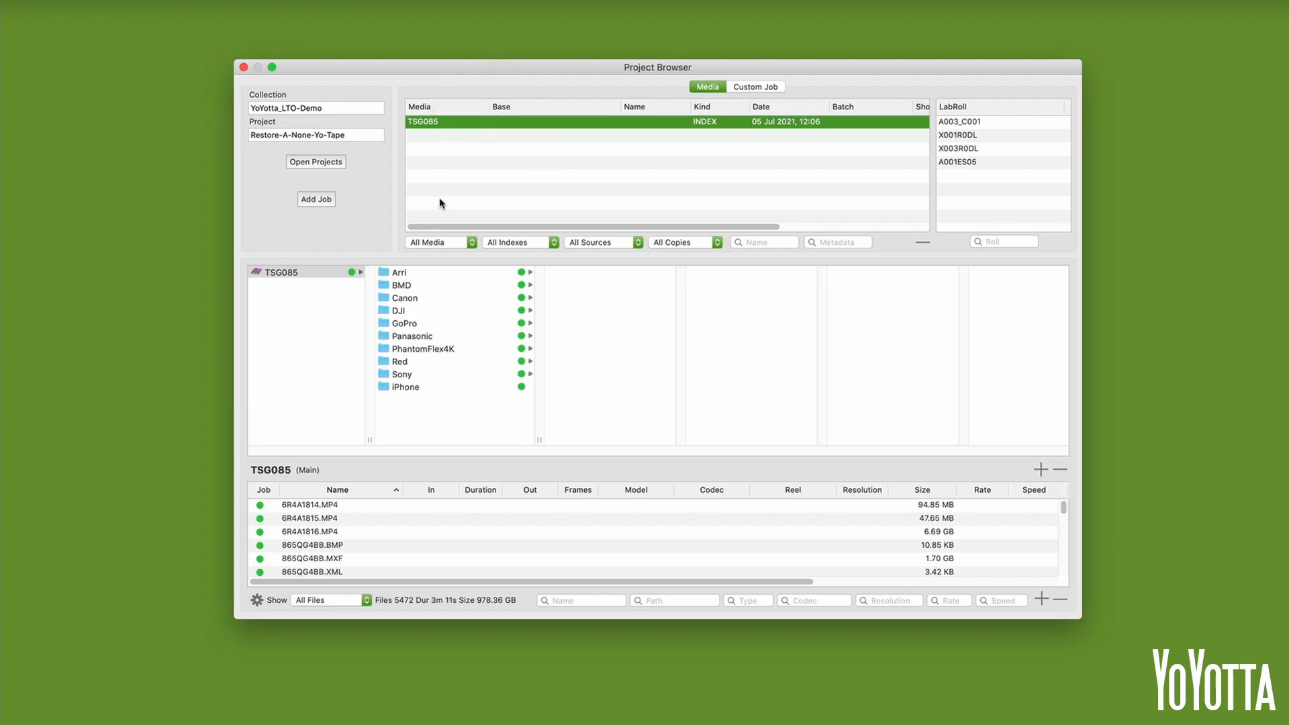